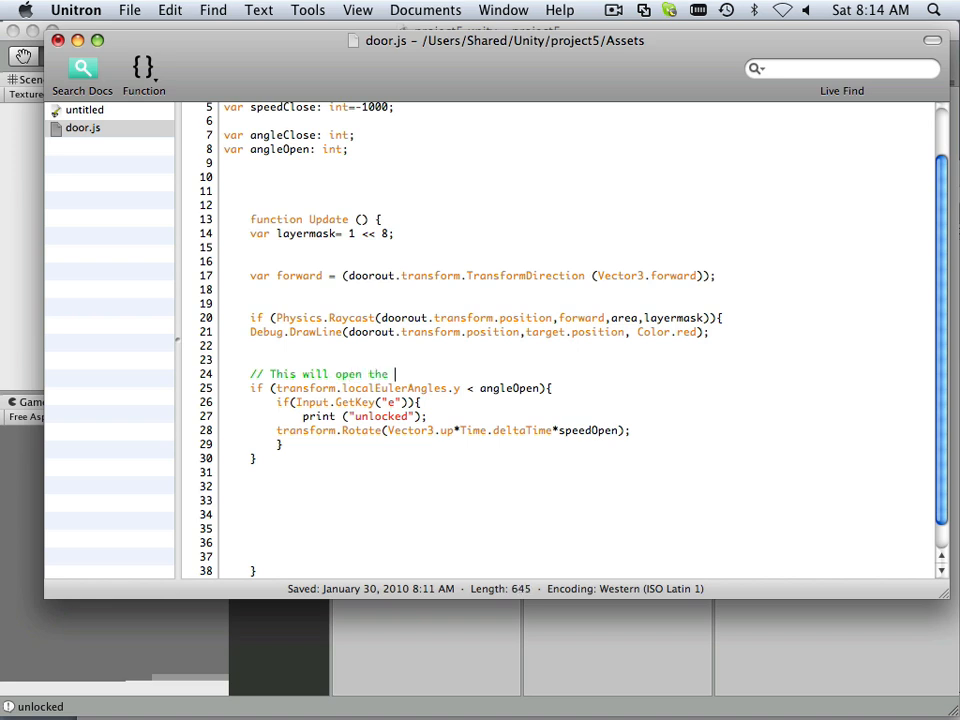
Finish line 24's comment with 'door' and add '//This will close the door' on line 32
{"action": "type", "text": "door"}
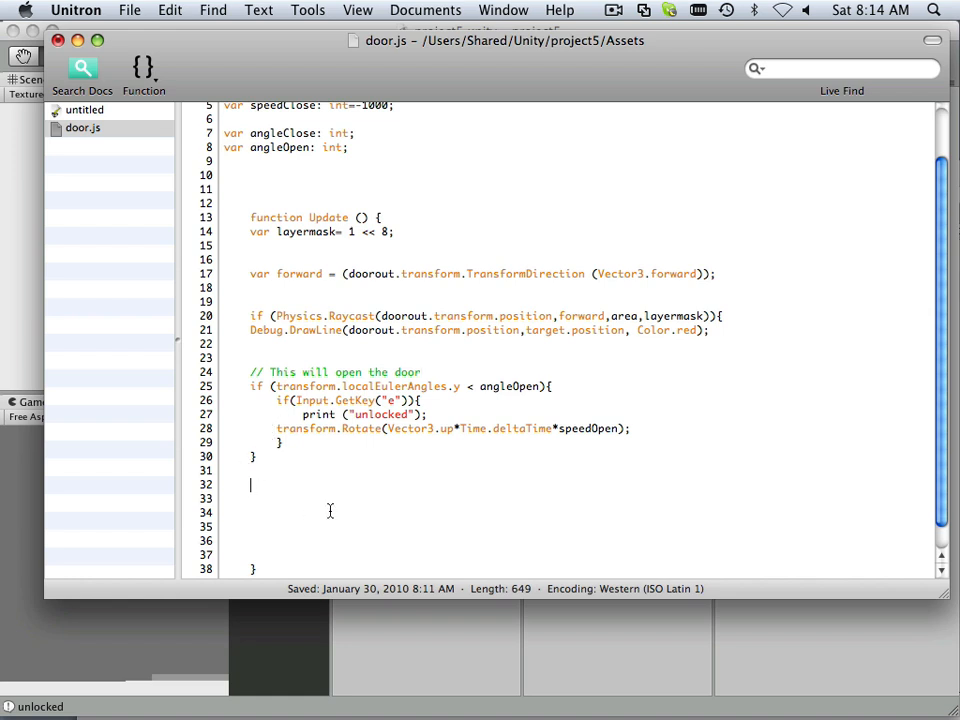
{"action": "type", "text": "//"}
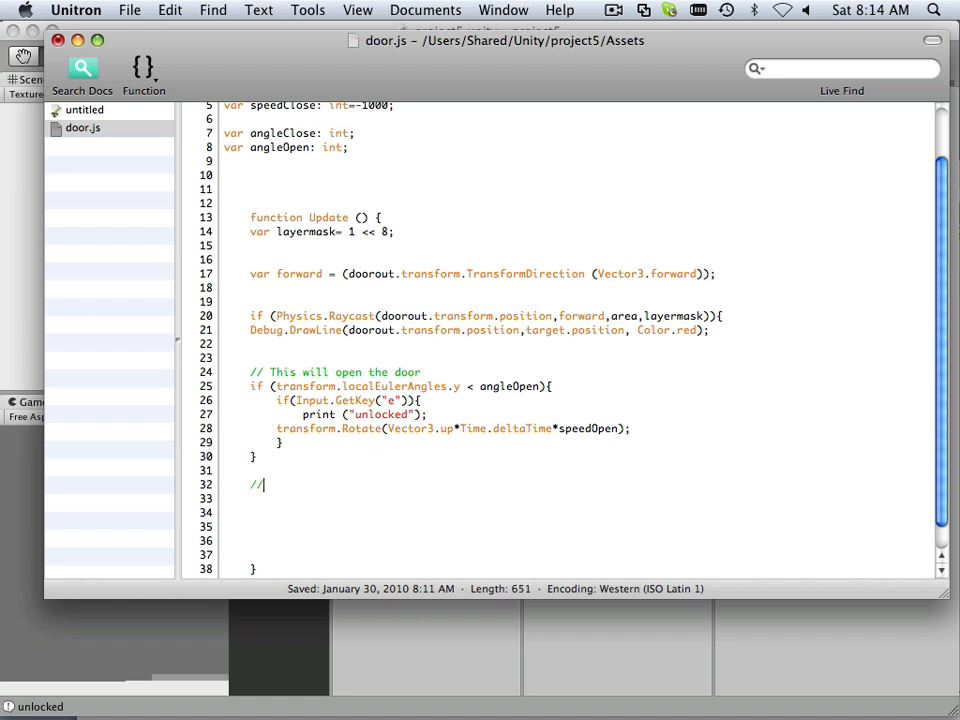
{"action": "type", "text": "This"}
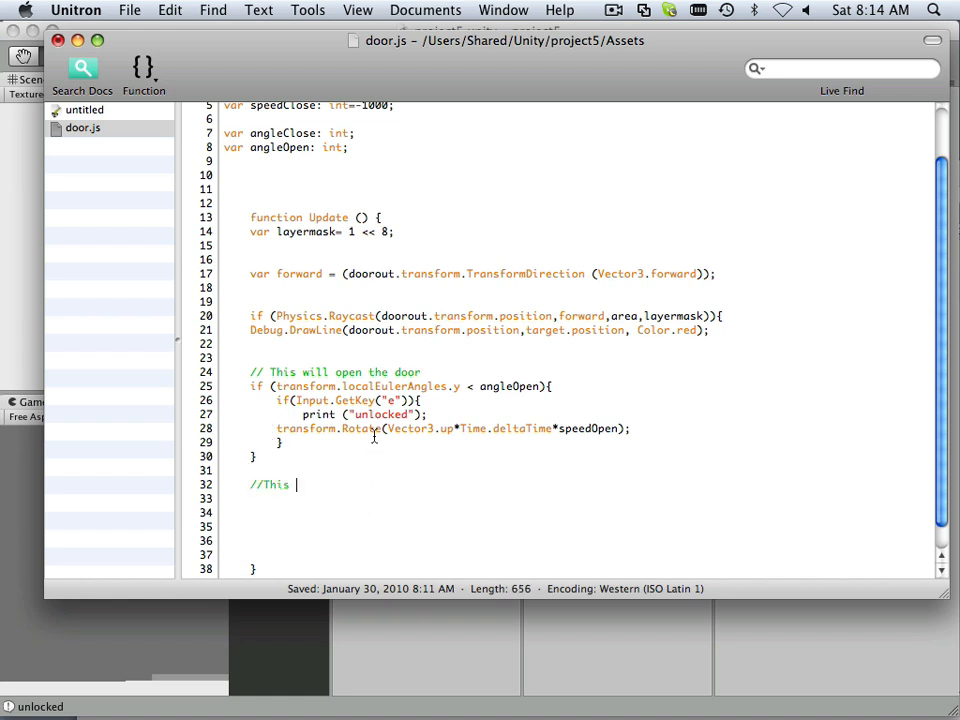
{"action": "type", "text": "will close"}
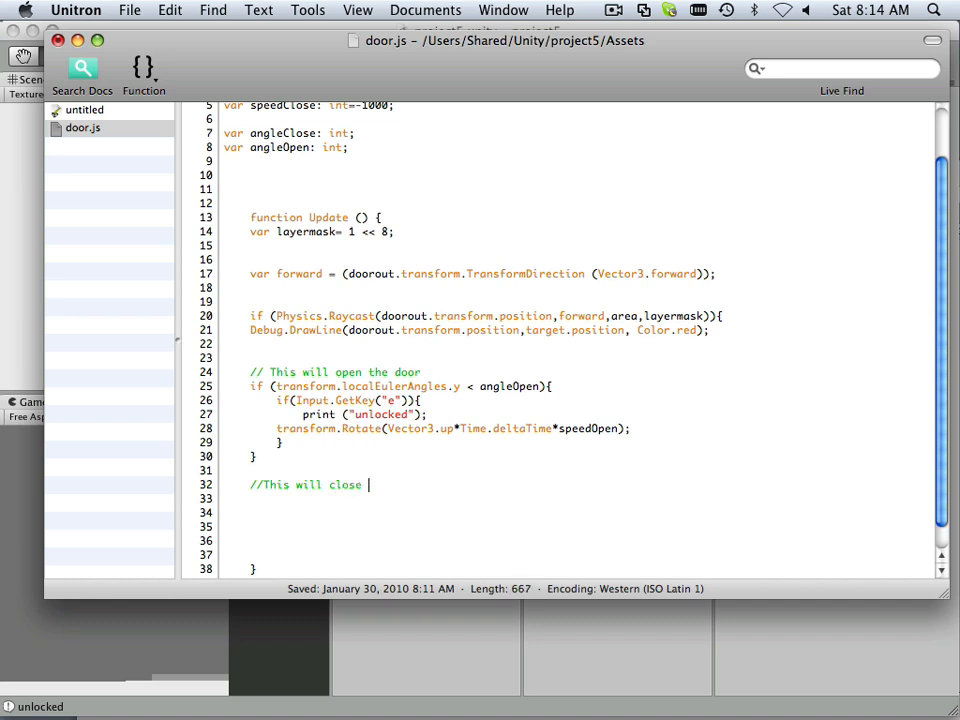
{"action": "type", "text": "the do"}
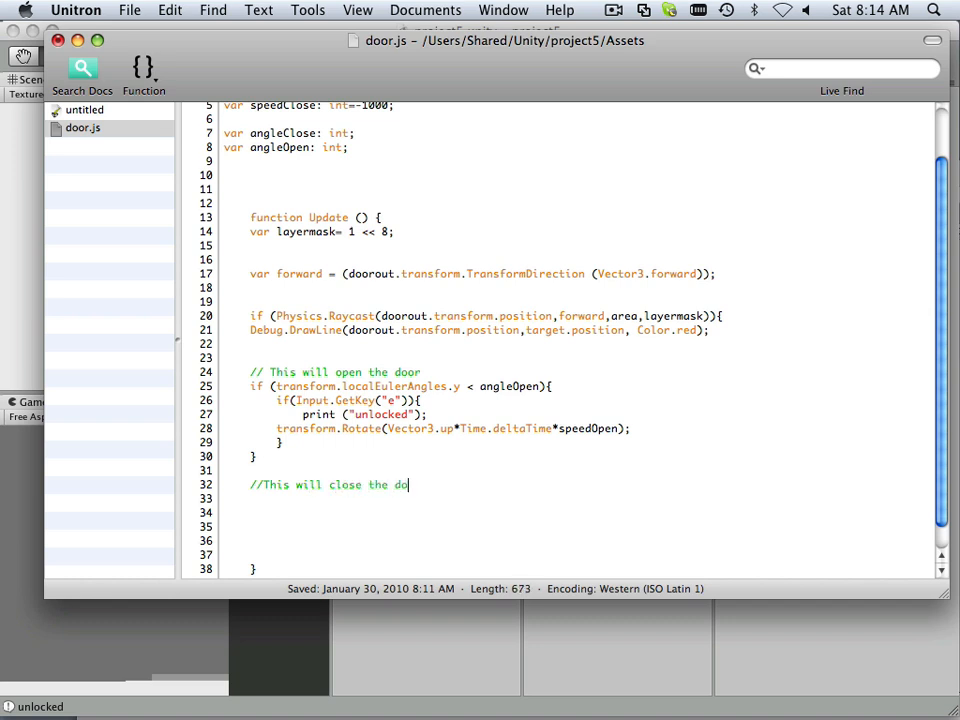
{"action": "type", "text": "or"}
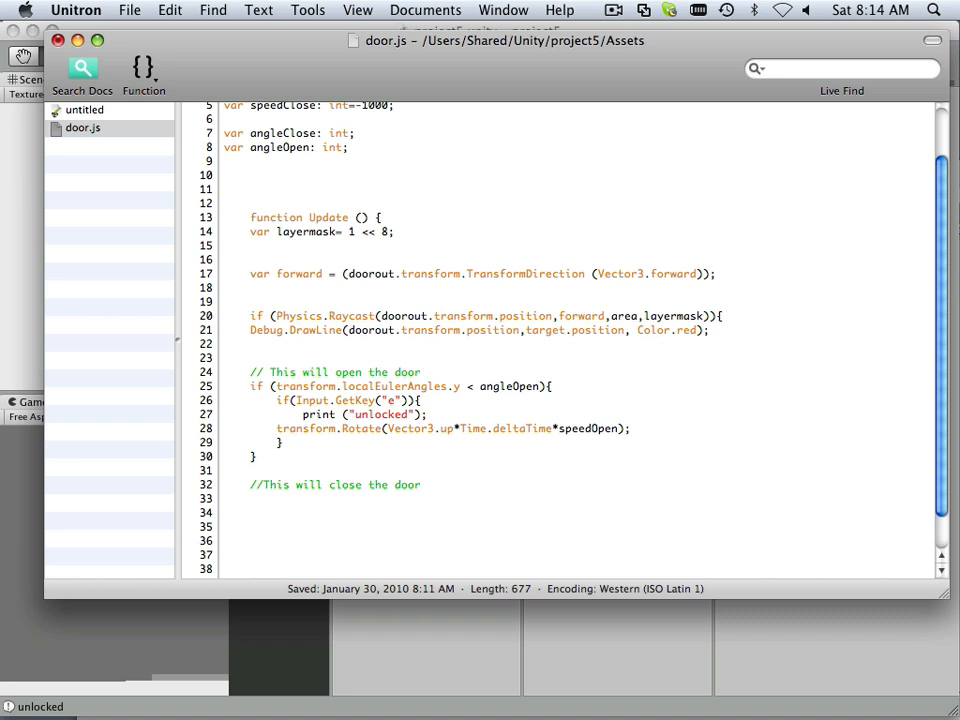
{"action": "left_click", "coordinate": [251, 498]}
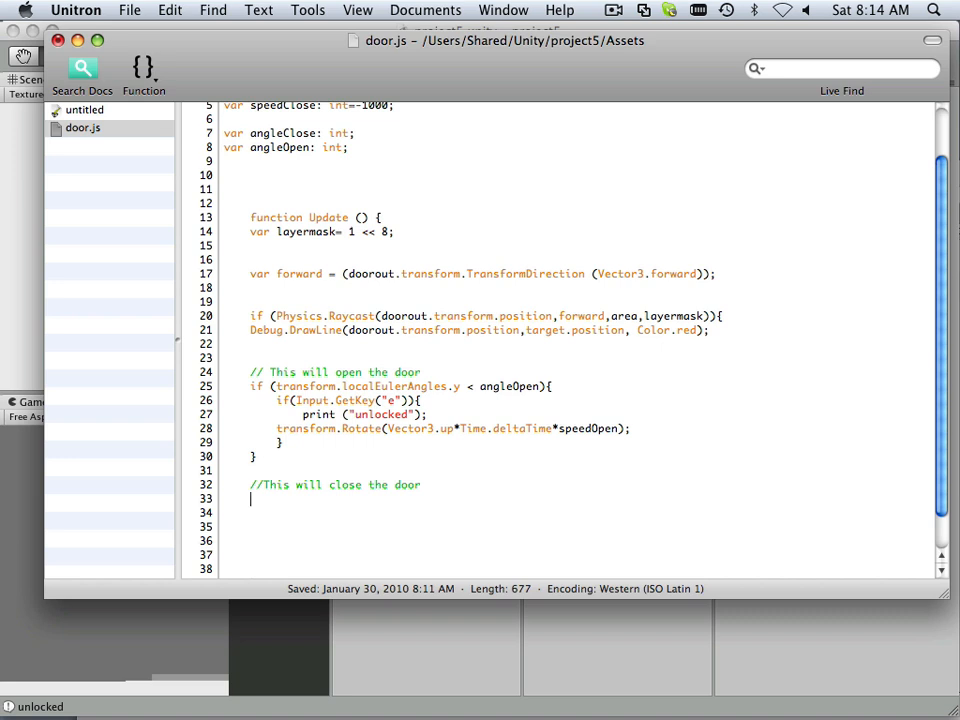
Add if(Input.GetKey("r")){ on line 33 and start typing 'while' inside it
{"action": "type", "text": "if"}
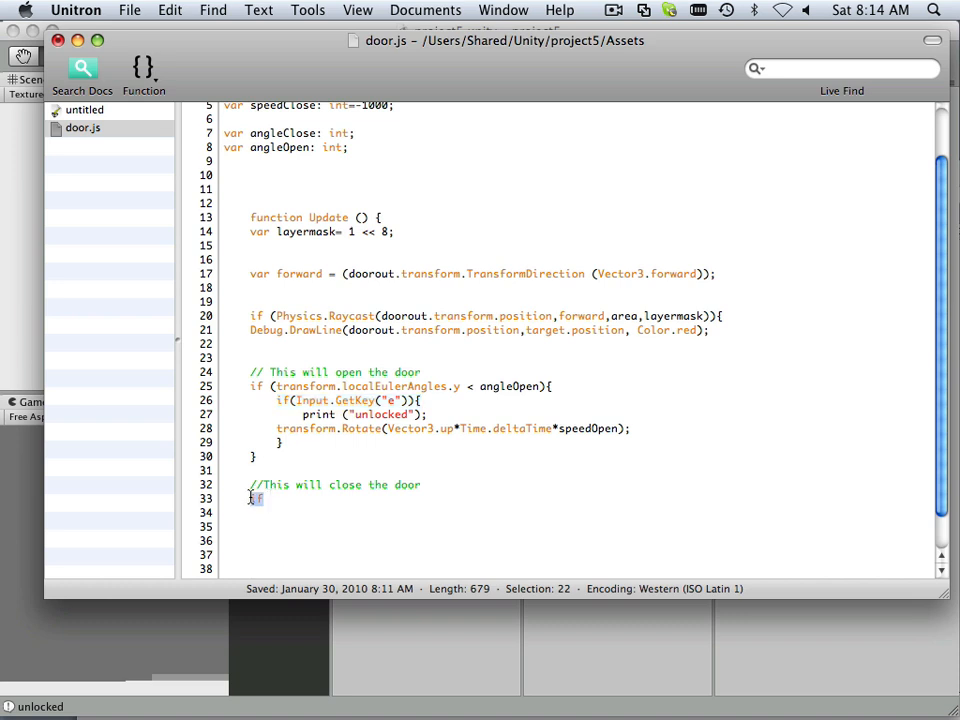
{"action": "type", "text": "if(Input.GetKey(\"e\")){"}
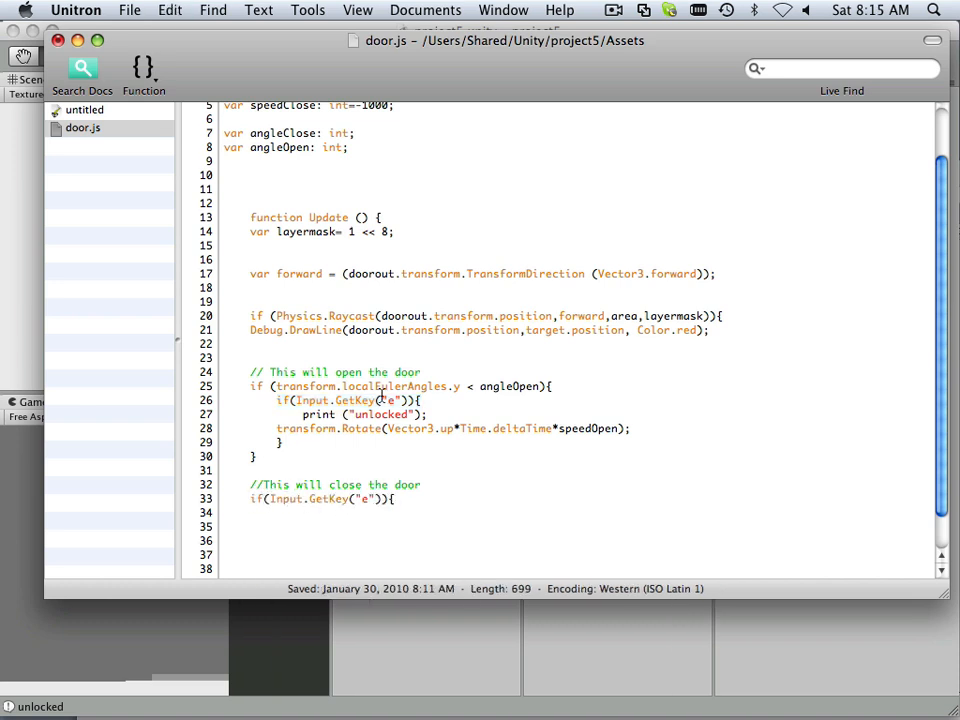
{"action": "type", "text": "r"}
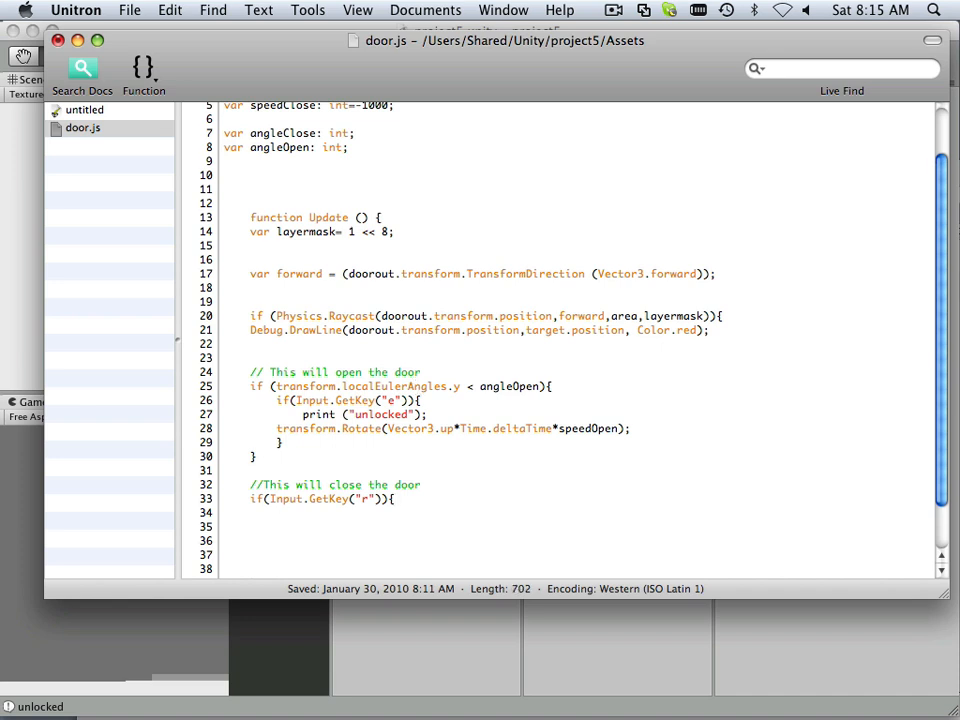
{"action": "type", "text": "w"}
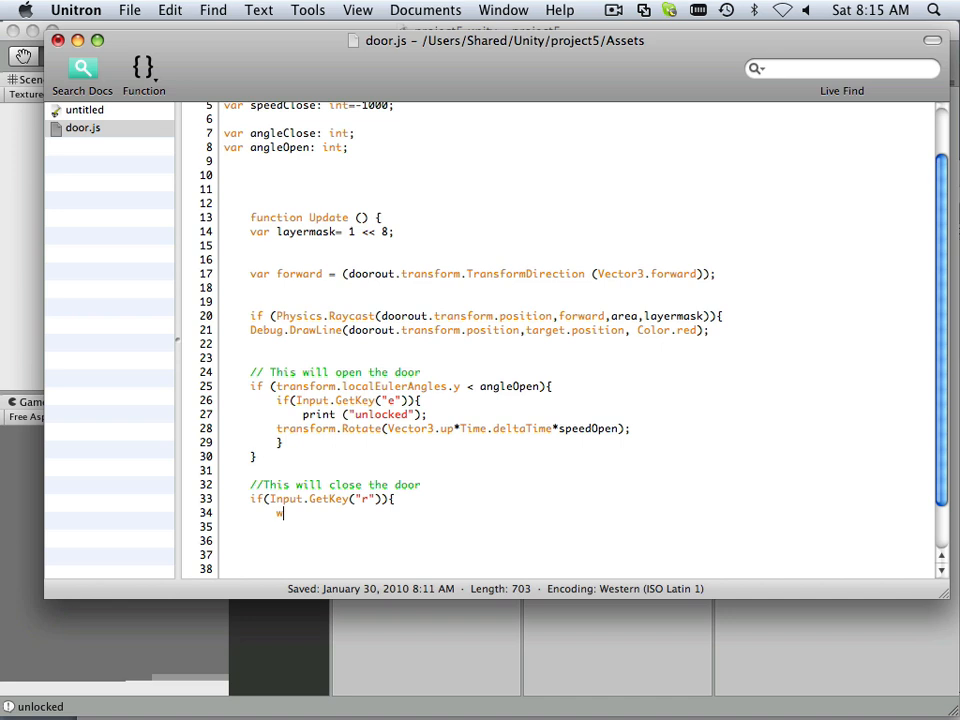
{"action": "type", "text": "hile"}
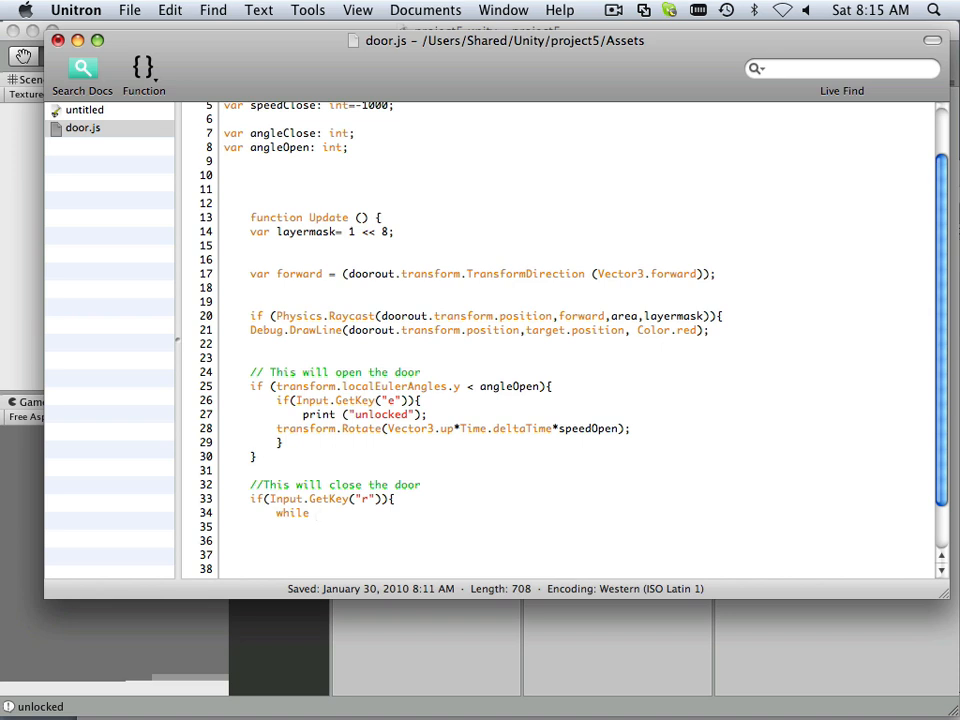
Write while (transform.localEulerAngles.y > angleClose){ and open an indented loop body
{"action": "left_click", "coordinate": [316, 512]}
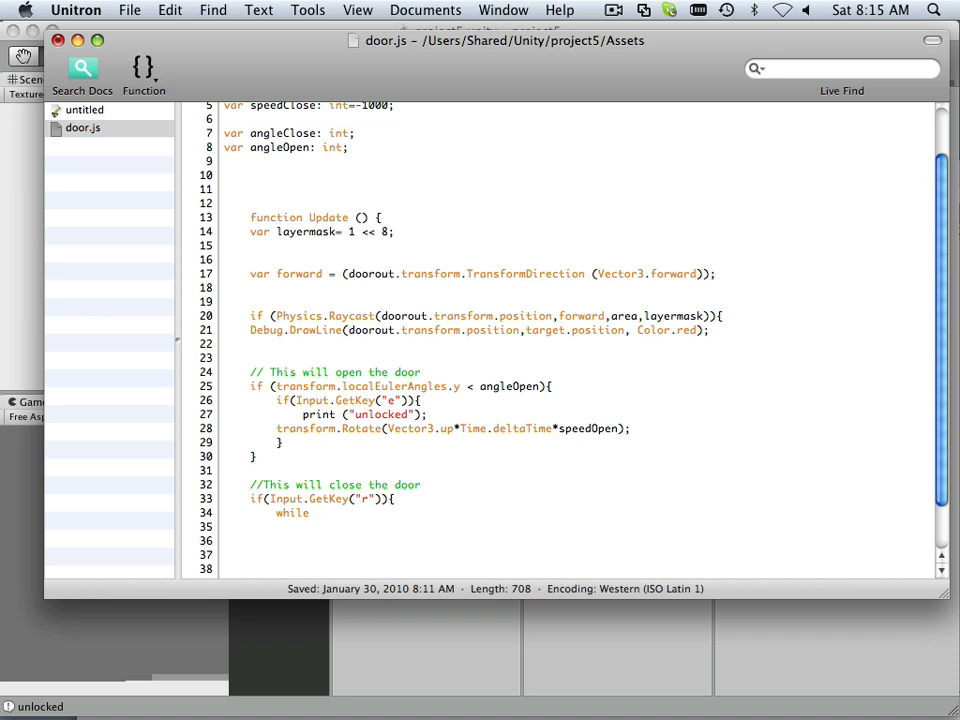
{"action": "type", "text": "("}
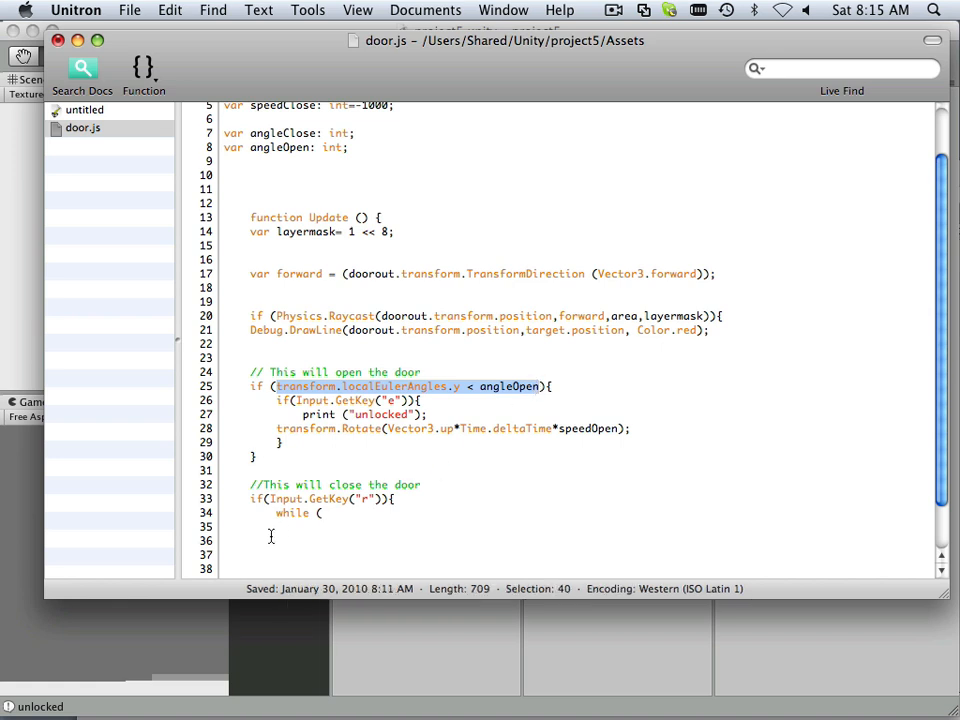
{"action": "type", "text": "transform.localEulerAngles.y < angleOpen"}
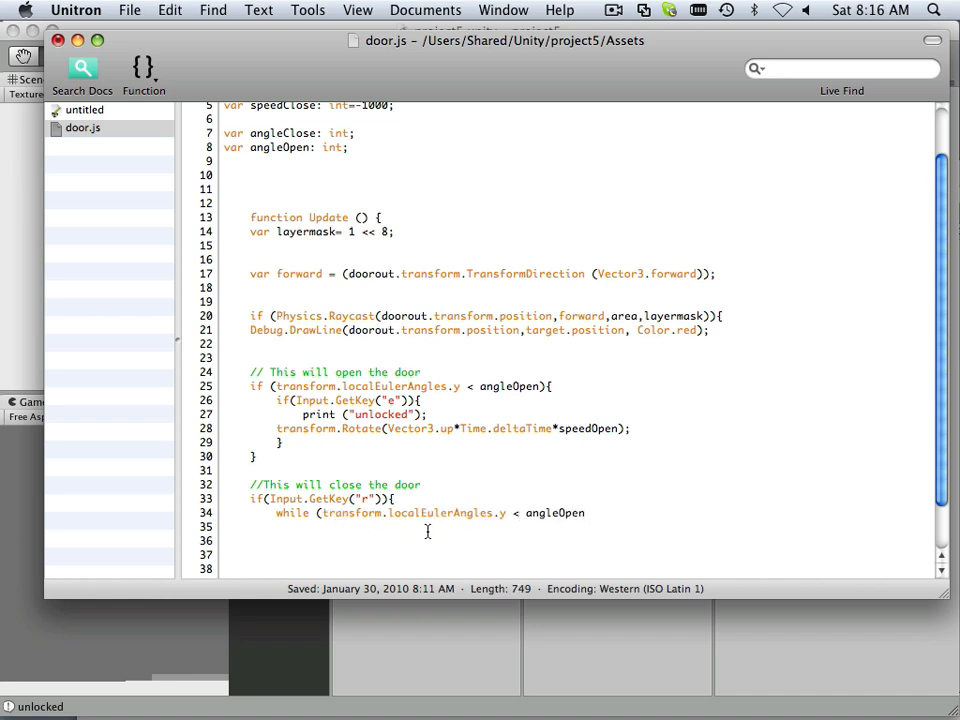
{"action": "type", "text": ">"}
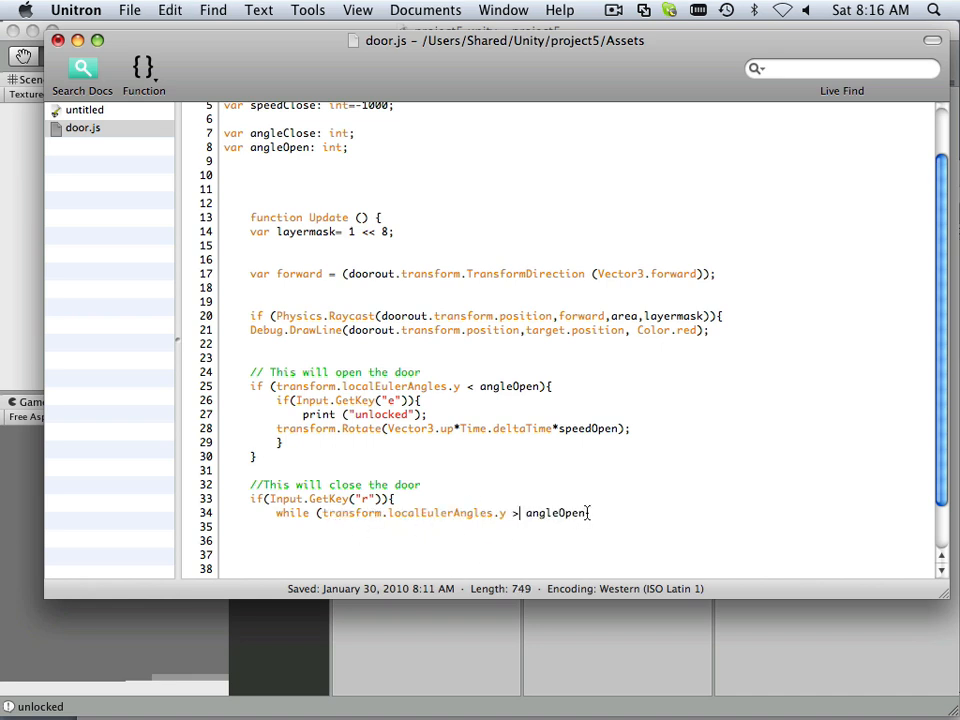
{"action": "double_click", "coordinate": [566, 513]}
{"action": "type", "text": "Clos"}
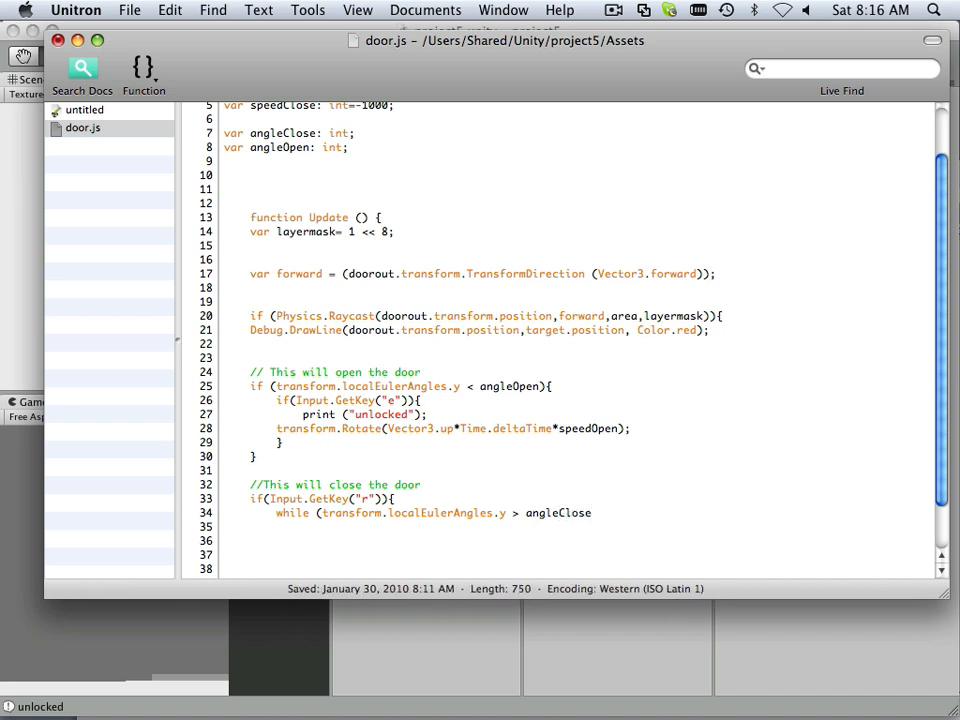
{"action": "type", "text": ")"}
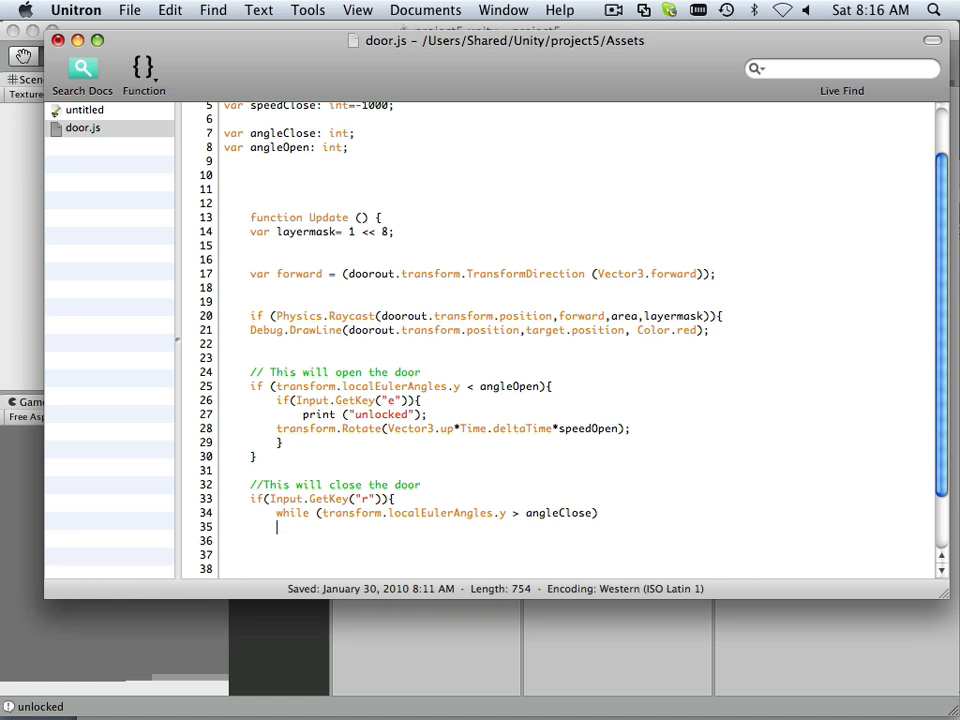
{"action": "type", "text": "{"}
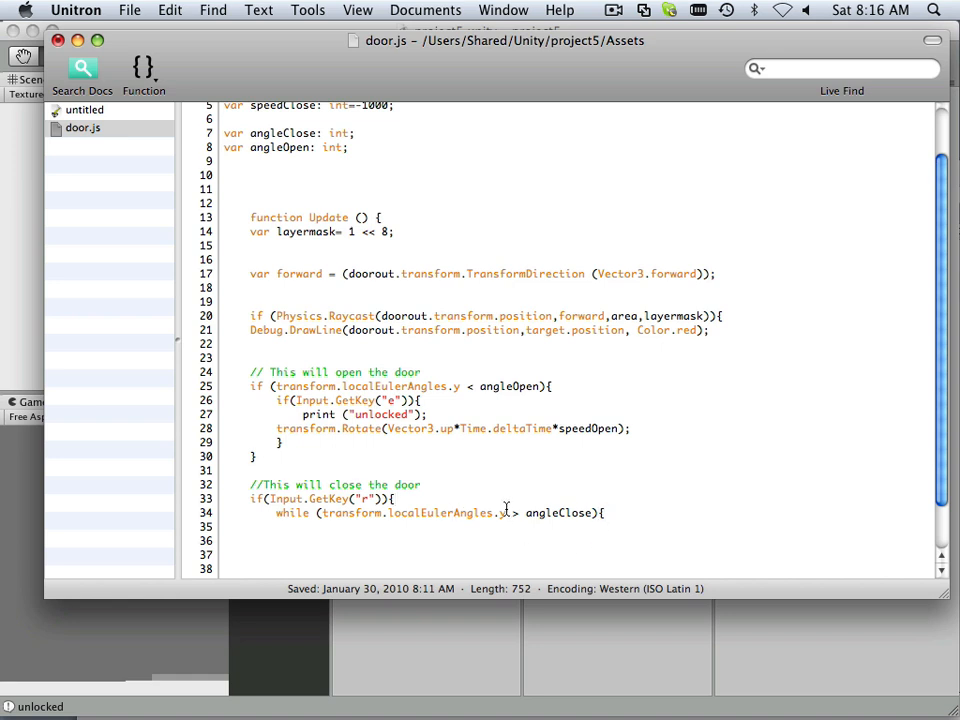
{"action": "key", "text": "return"}
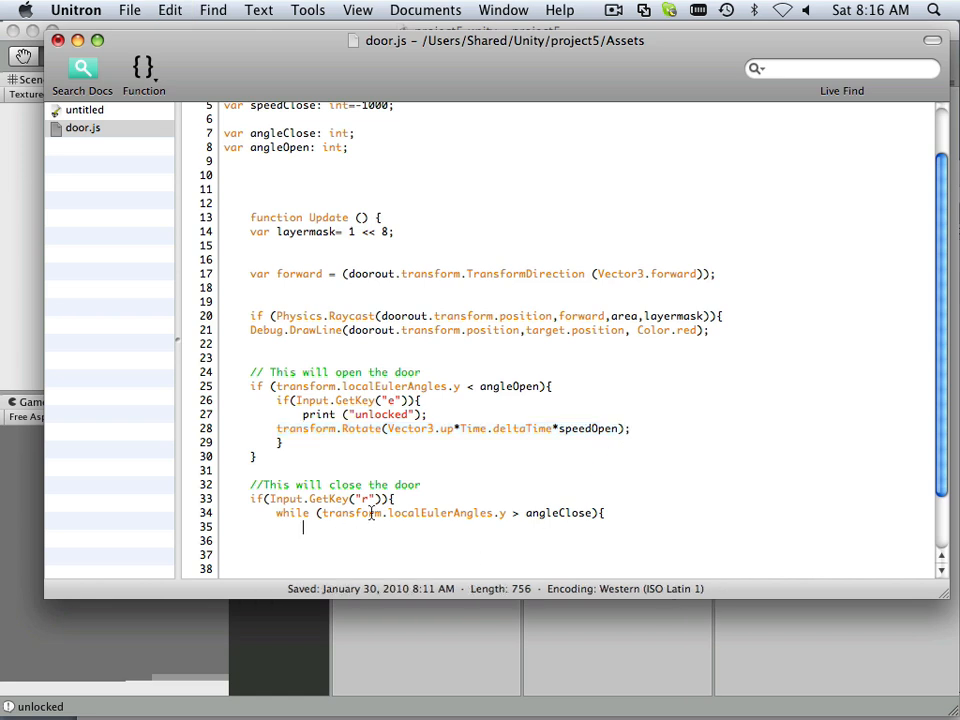
Add transform.Rotate(Vector3.up*Time.deltaTime*speedClose); as the loop body
{"action": "type", "text": "transform.Rotate(Vector3.up*Time.deltaTime*speedOpen);"}
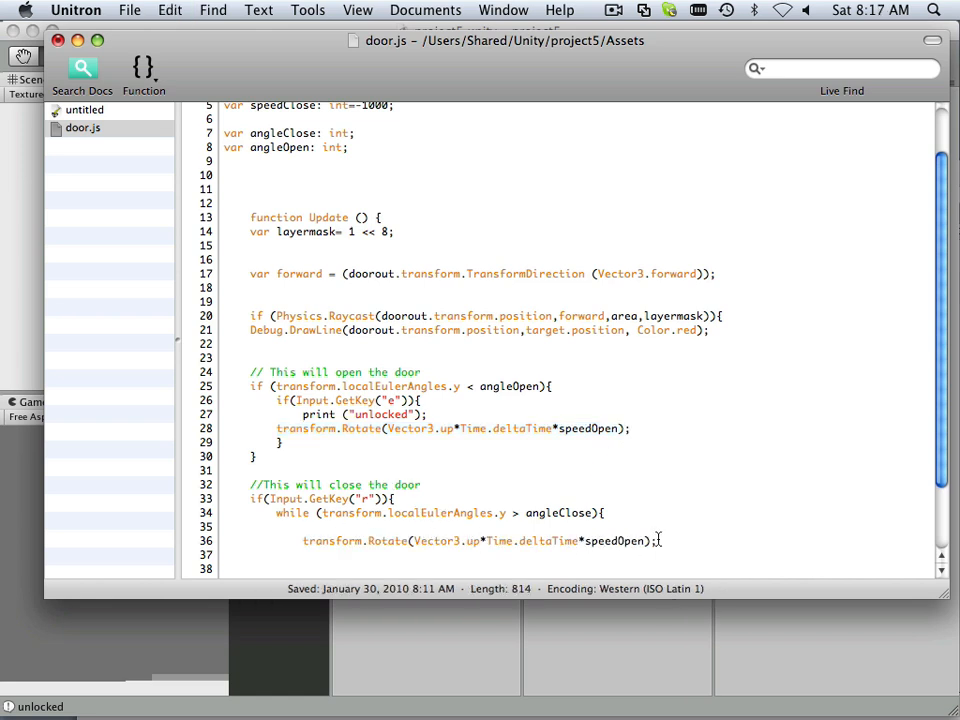
{"action": "double_click", "coordinate": [628, 541]}
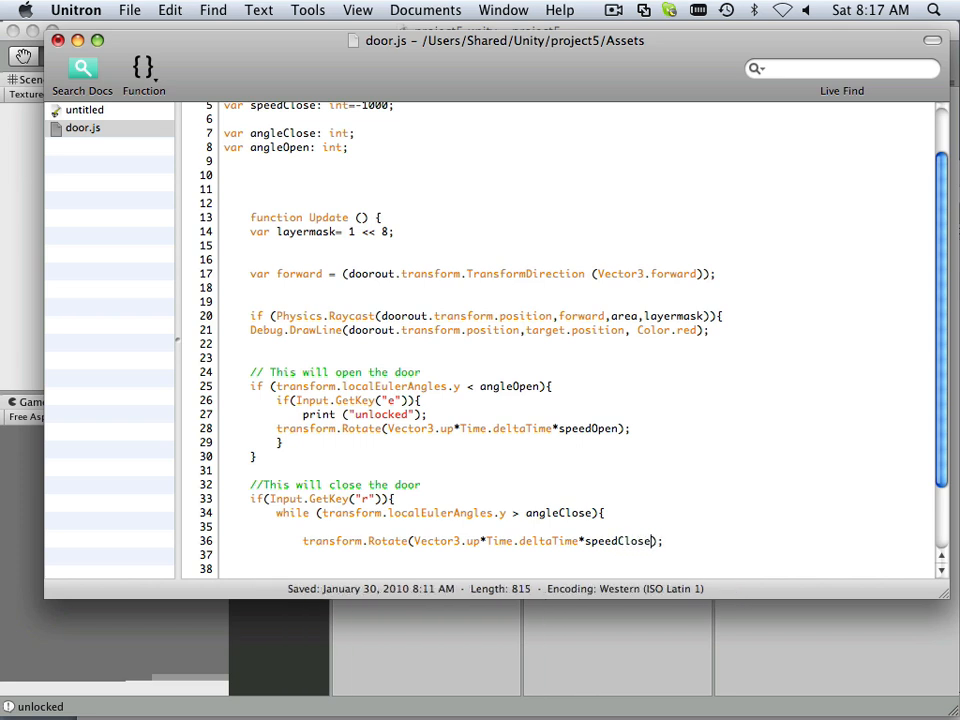
{"action": "scroll", "scroll_direction": "down", "scroll_amount": 3}
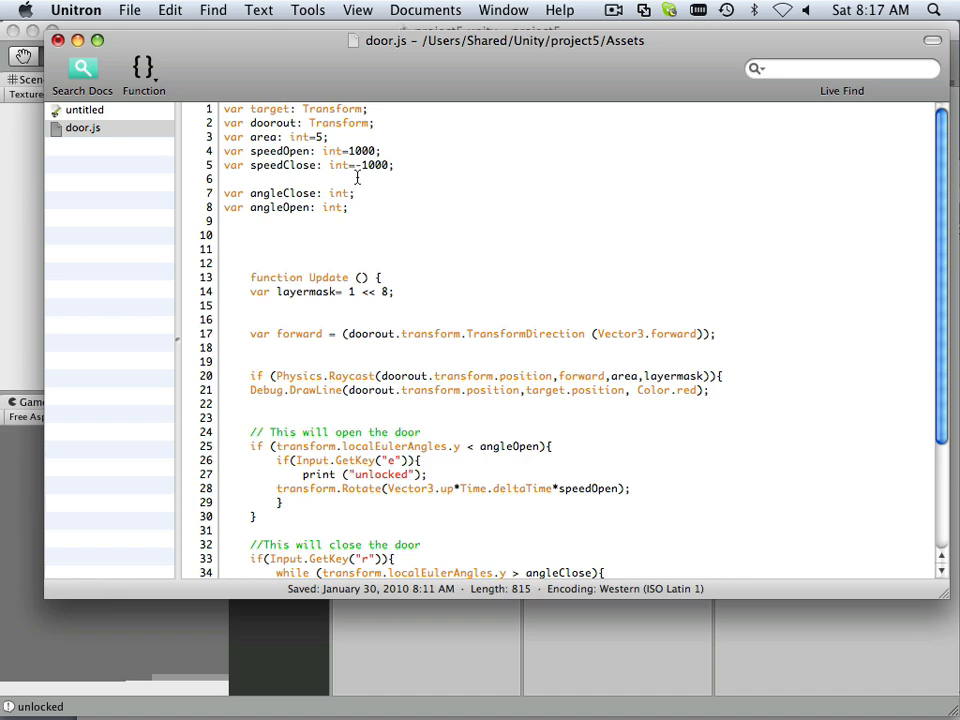
{"action": "scroll", "scroll_direction": "down", "scroll_amount": 3}
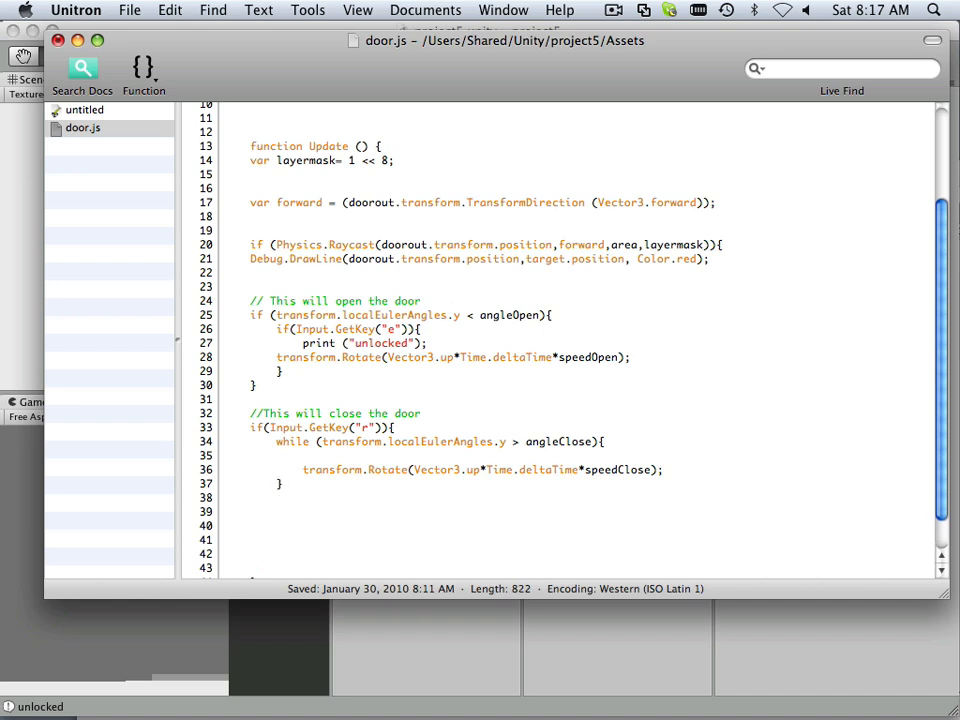
Close the while loop and r-key block with braces, deleting the surplus brace
{"action": "type", "text": "}"}
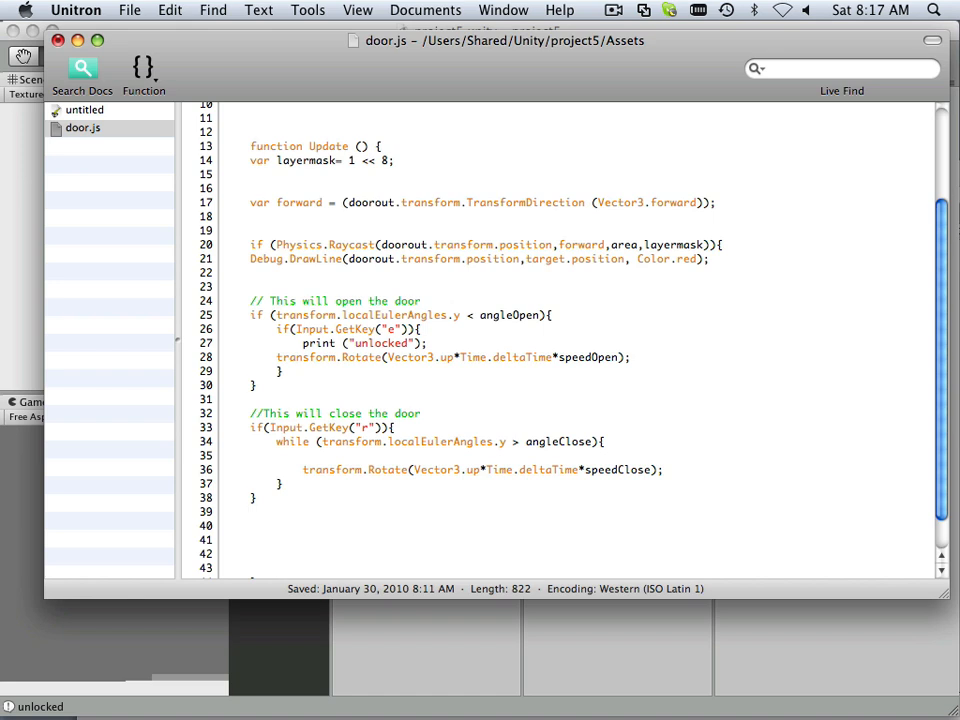
{"action": "type", "text": "}"}
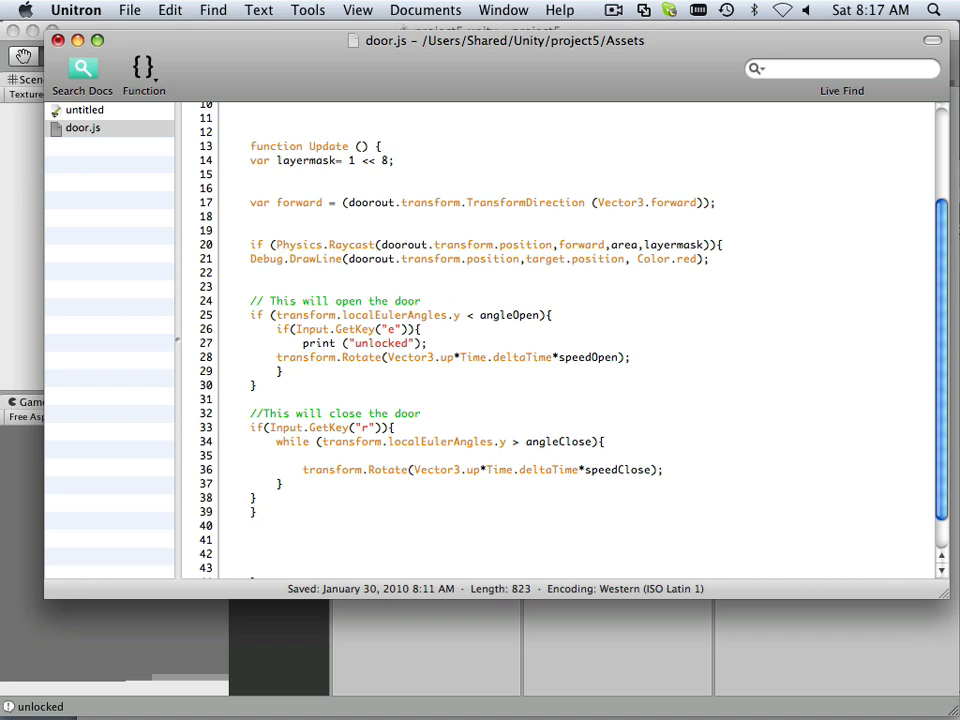
{"action": "scroll", "scroll_direction": "down", "scroll_amount": 3}
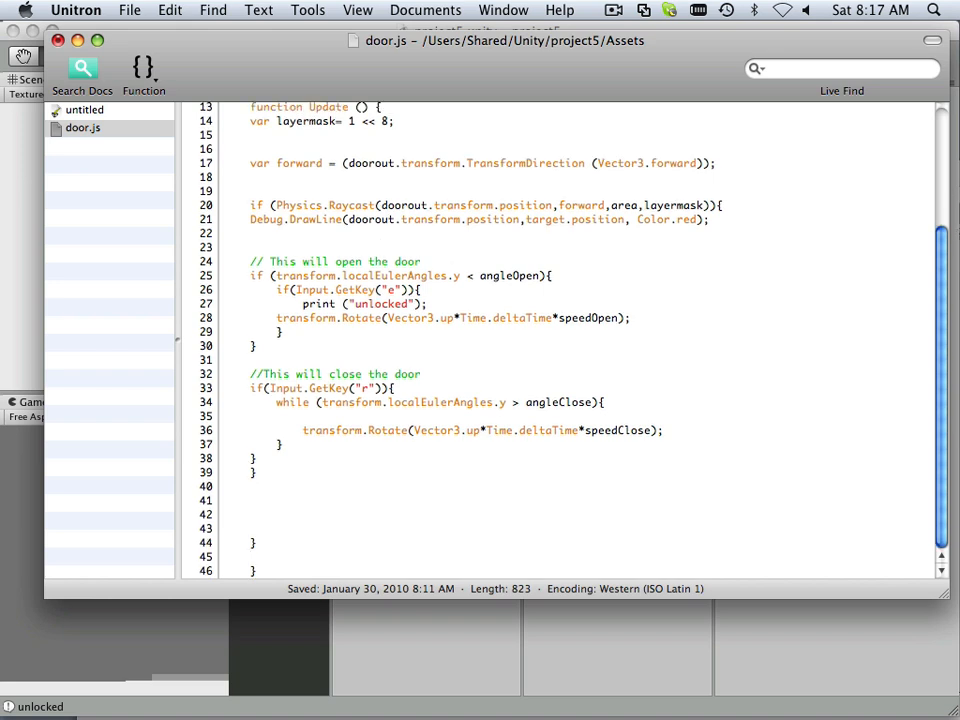
{"action": "left_click", "coordinate": [225, 486]}
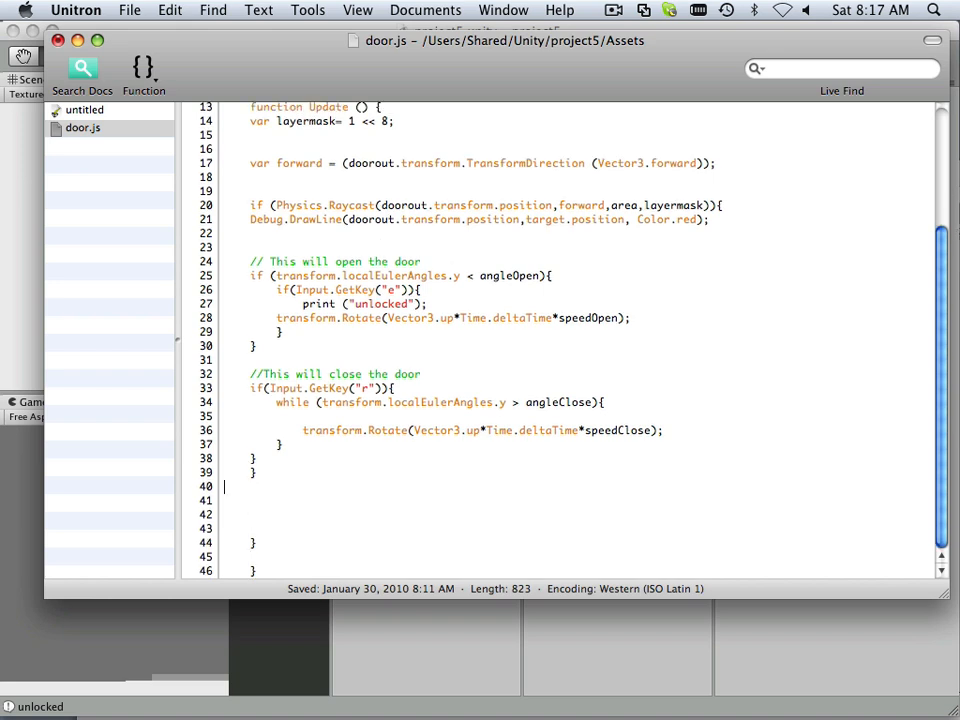
{"action": "key", "text": "Backspace"}
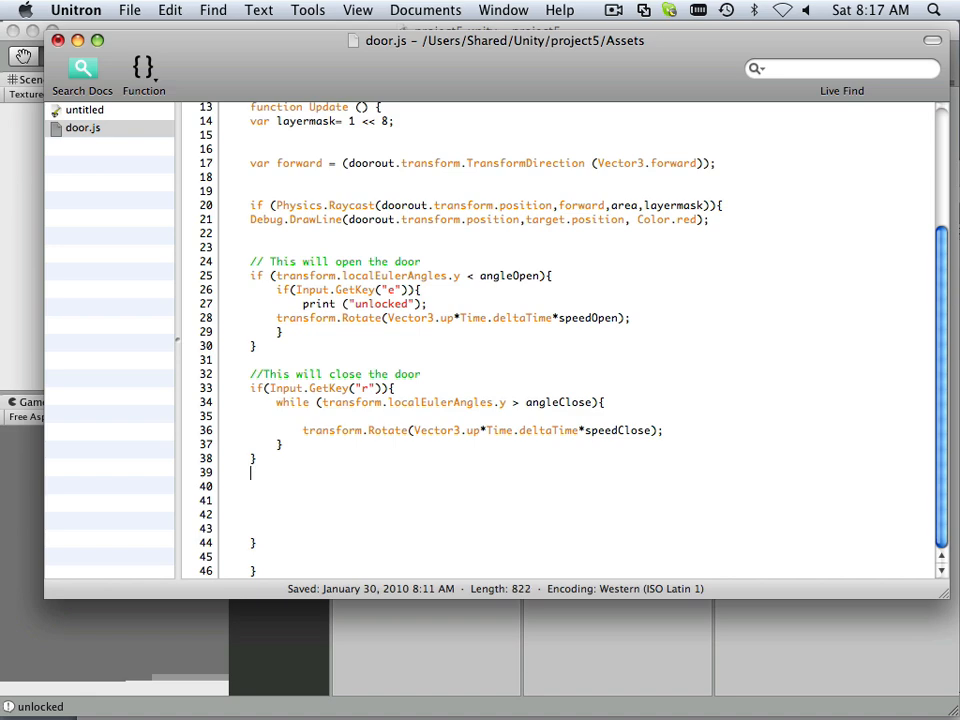
{"action": "left_click", "coordinate": [128, 10]}
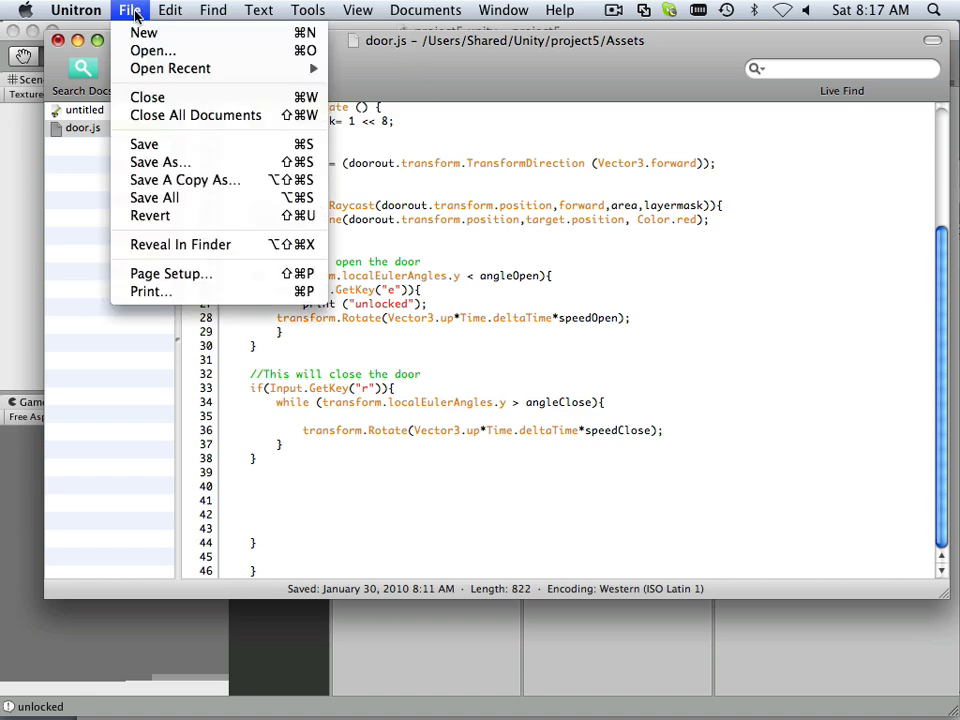
{"action": "mouse_move", "coordinate": [144, 143]}
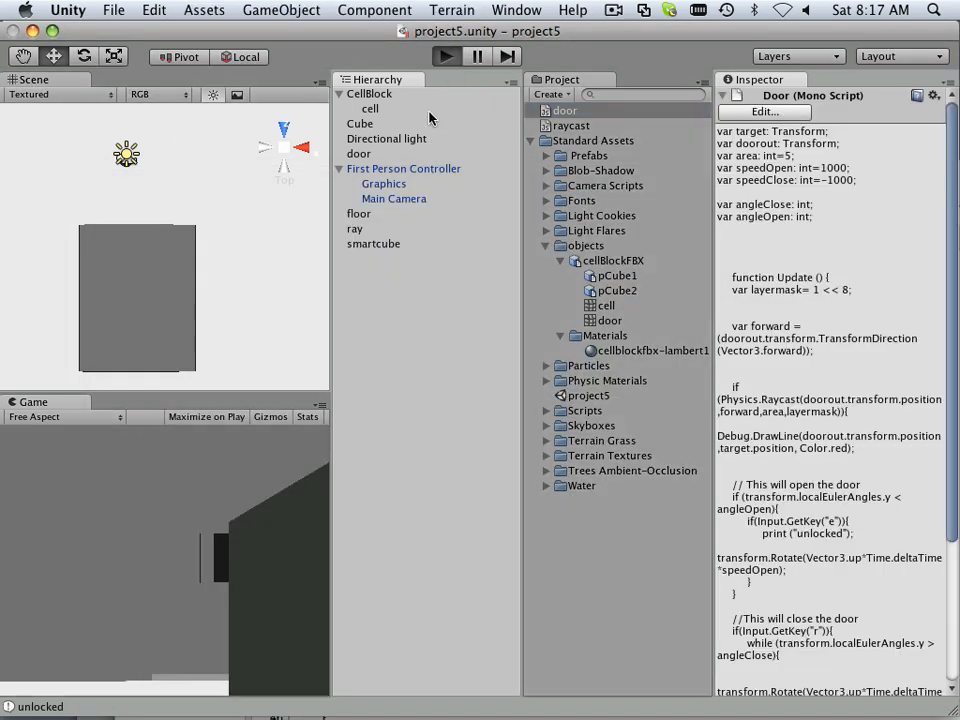
Save door.js and return to the Unity project
{"action": "left_click", "coordinate": [445, 56]}
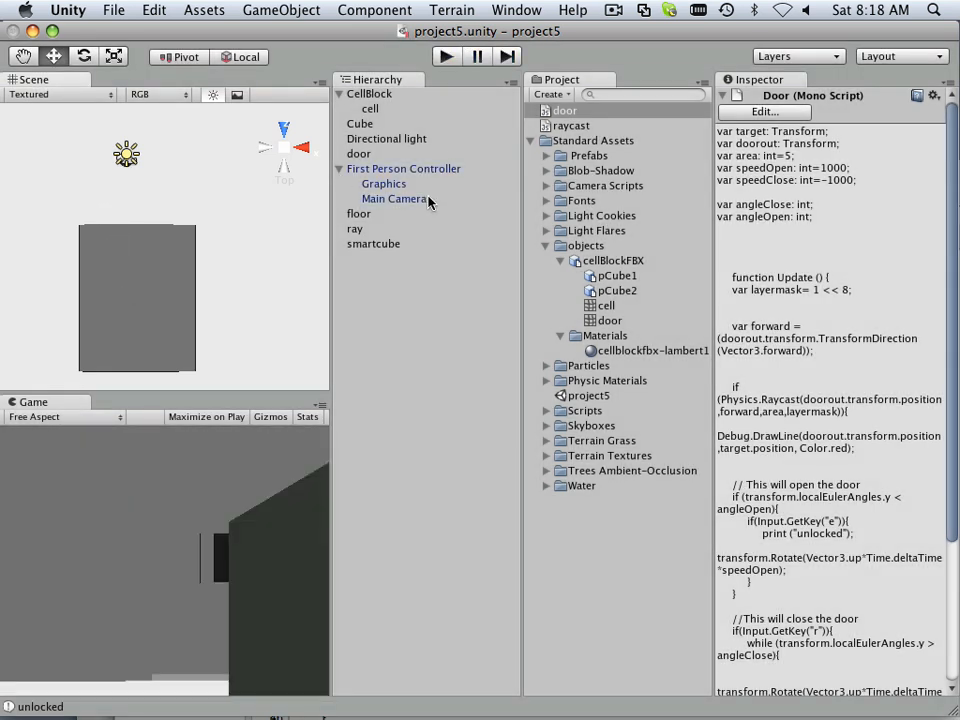
Move the ray object to Z -8.316373 and enter play mode
{"action": "left_click", "coordinate": [354, 228]}
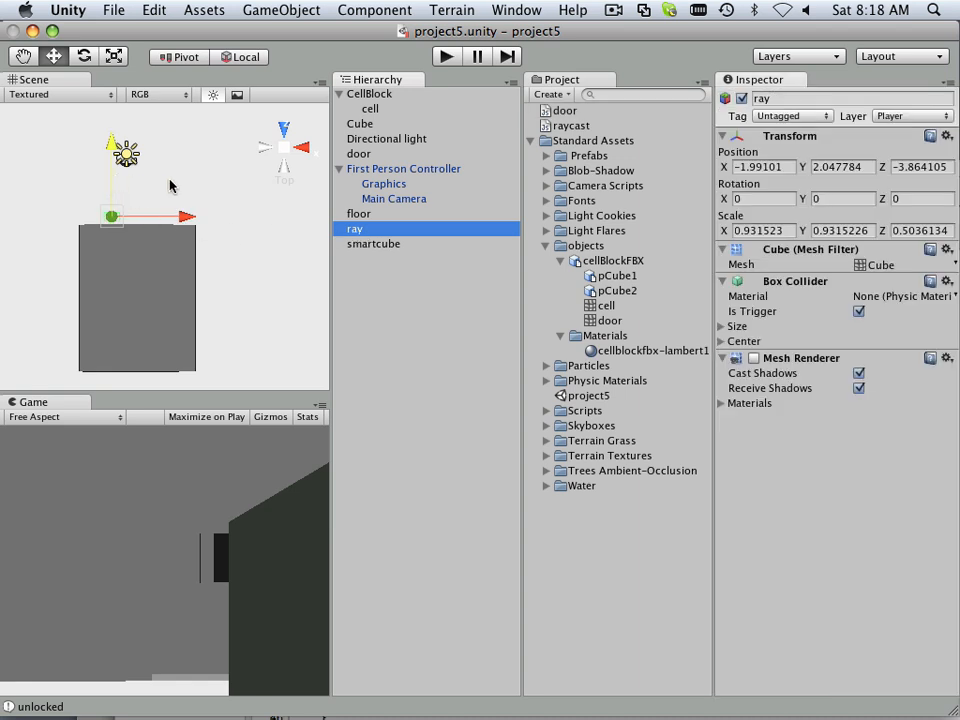
{"action": "mouse_move", "coordinate": [265, 172]}
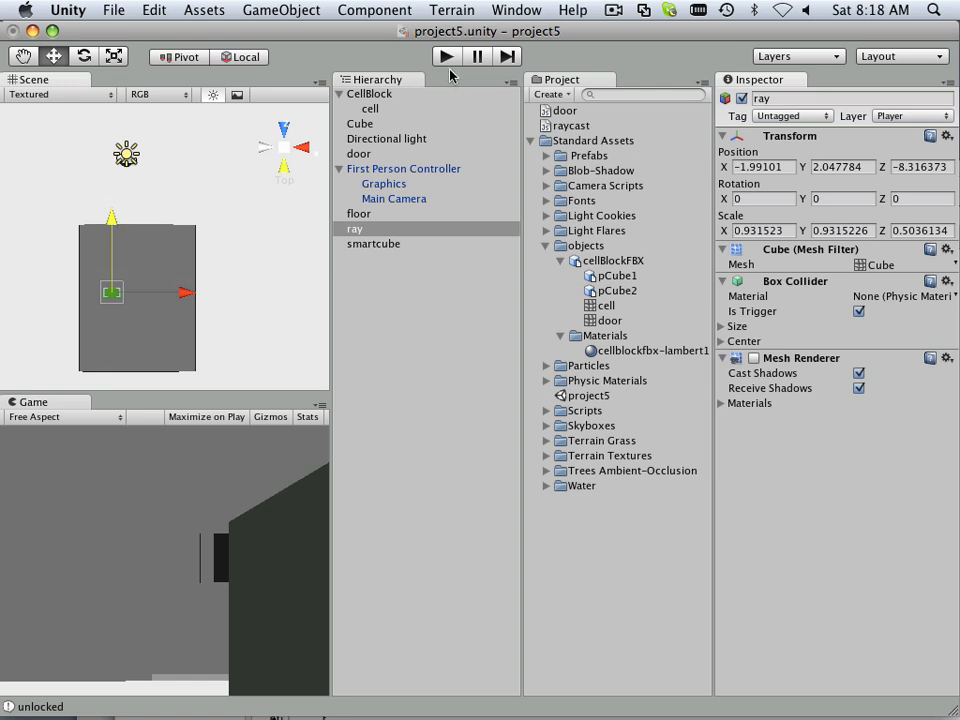
{"action": "left_click", "coordinate": [446, 56]}
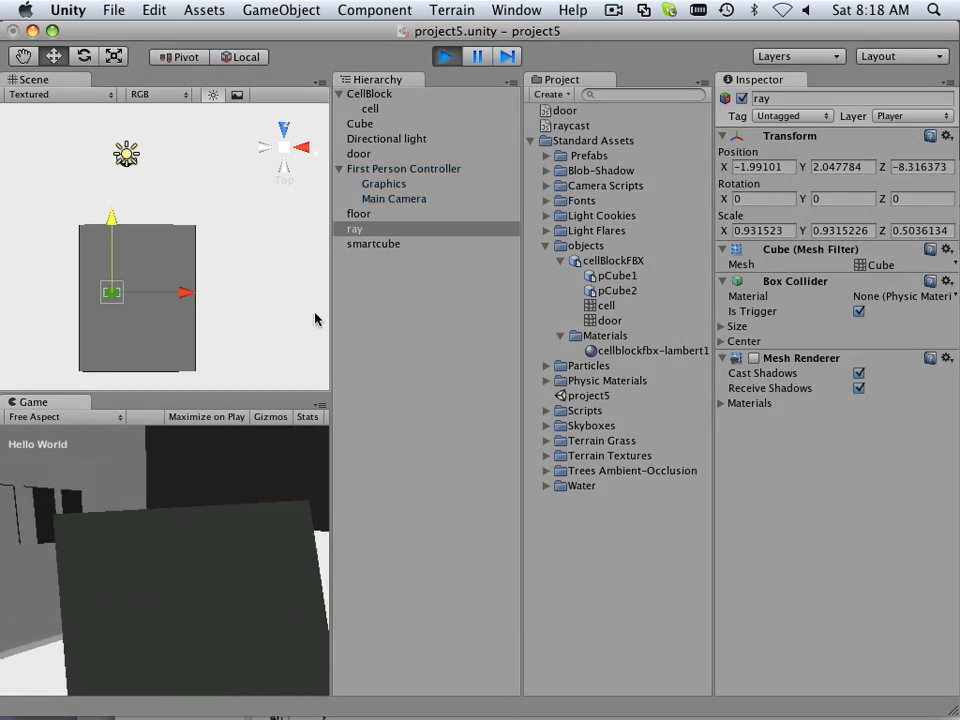